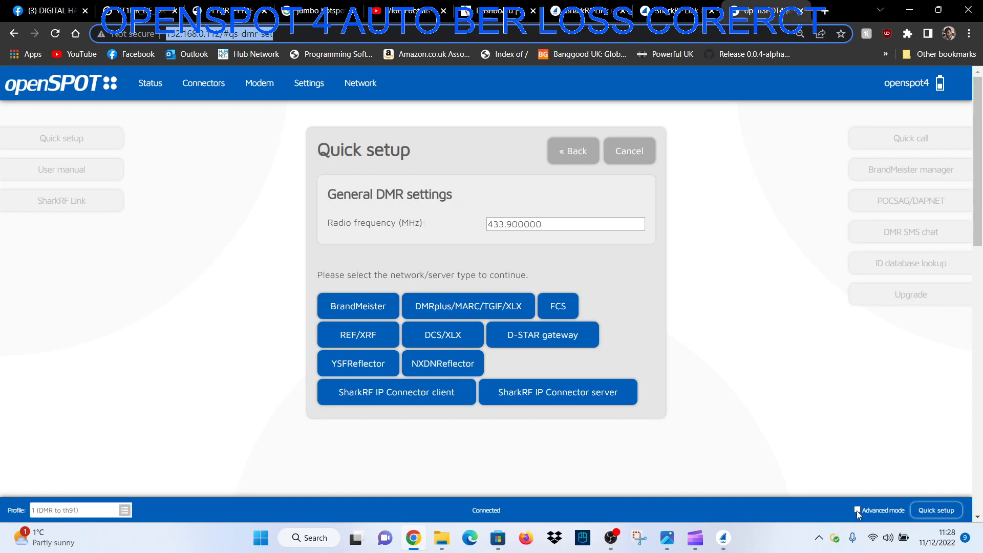
# Step: Enable Advanced mode so the DMR quick setup shows Color code and AutoCal
pyautogui.click(858, 510)
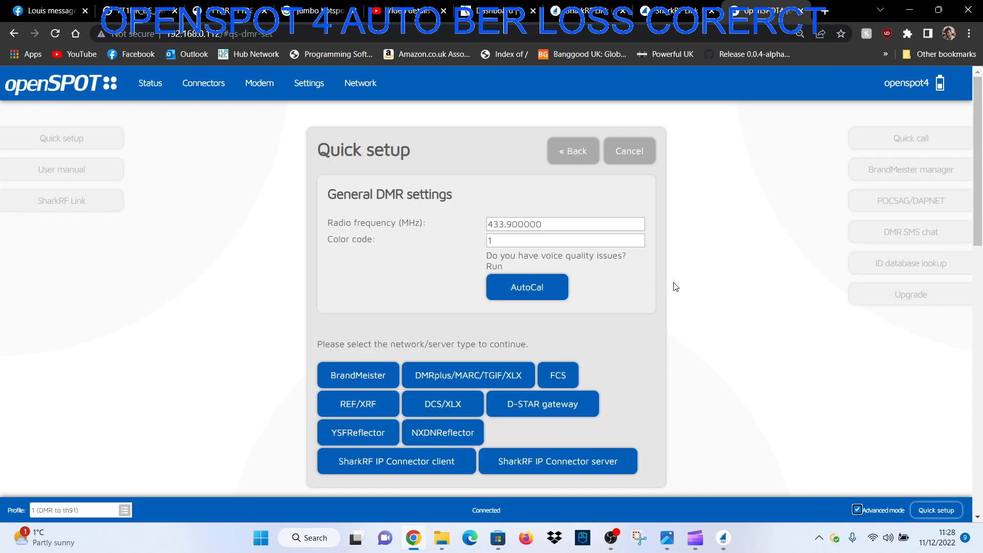
pyautogui.moveTo(707, 283)
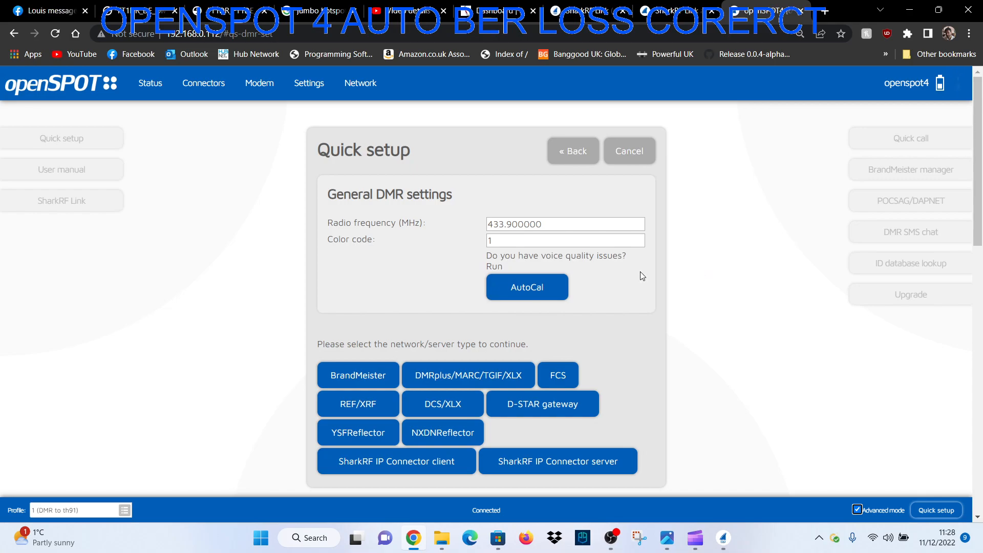
# Step: Launch AutoCal and switch it to the active connector, letting calibration reach BER measuring
pyautogui.click(202, 83)
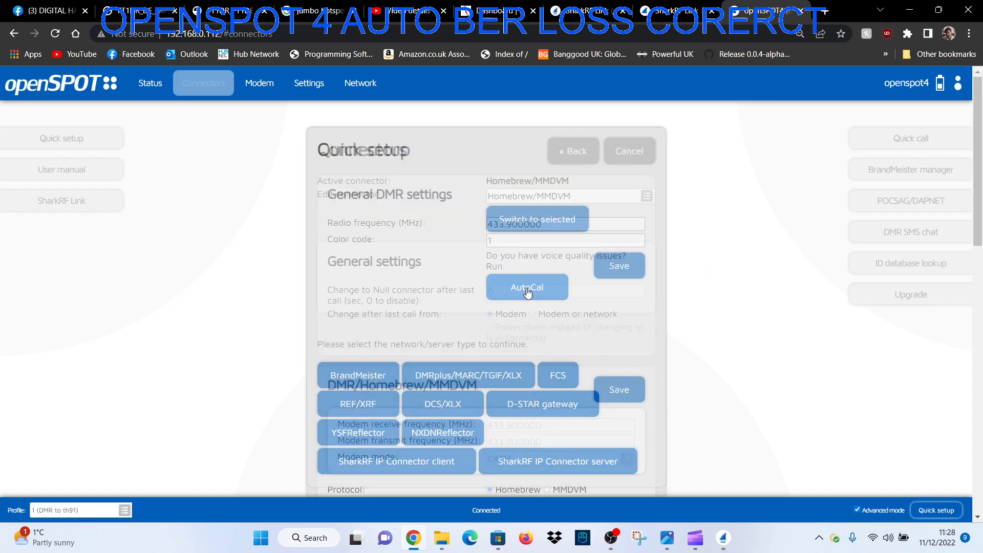
pyautogui.click(526, 287)
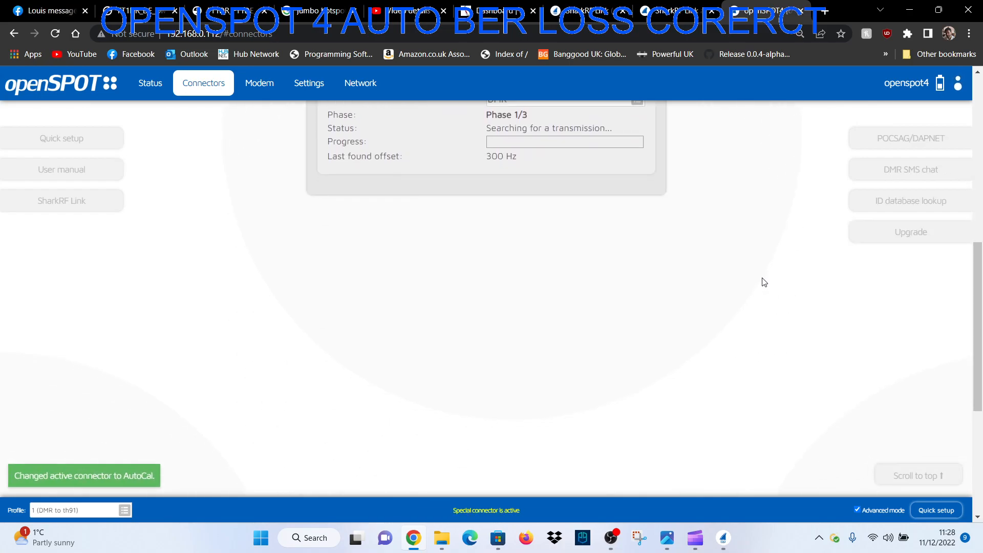
pyautogui.scroll(3)
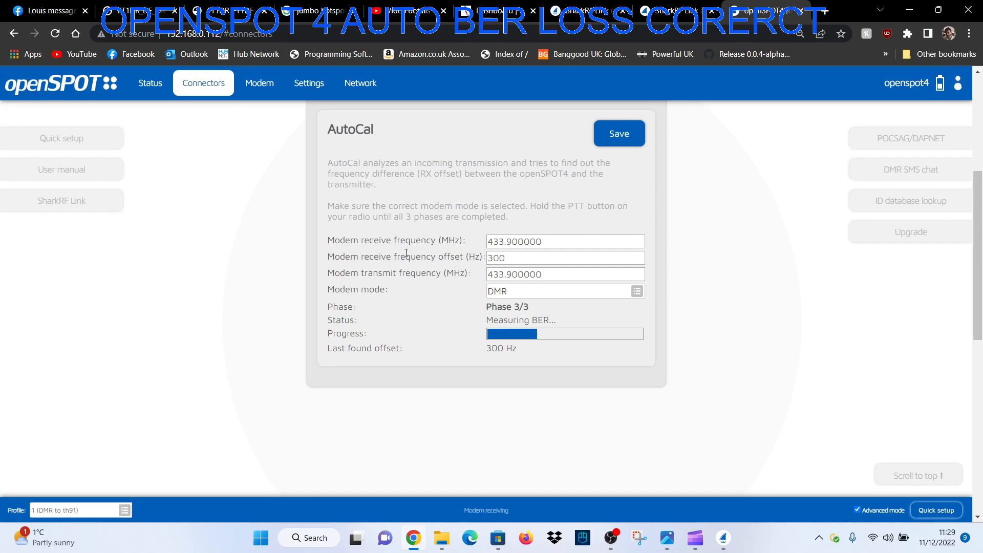
# Step: Save the calibrated 200 Hz RX offset once AutoCal finishes
pyautogui.click(561, 257)
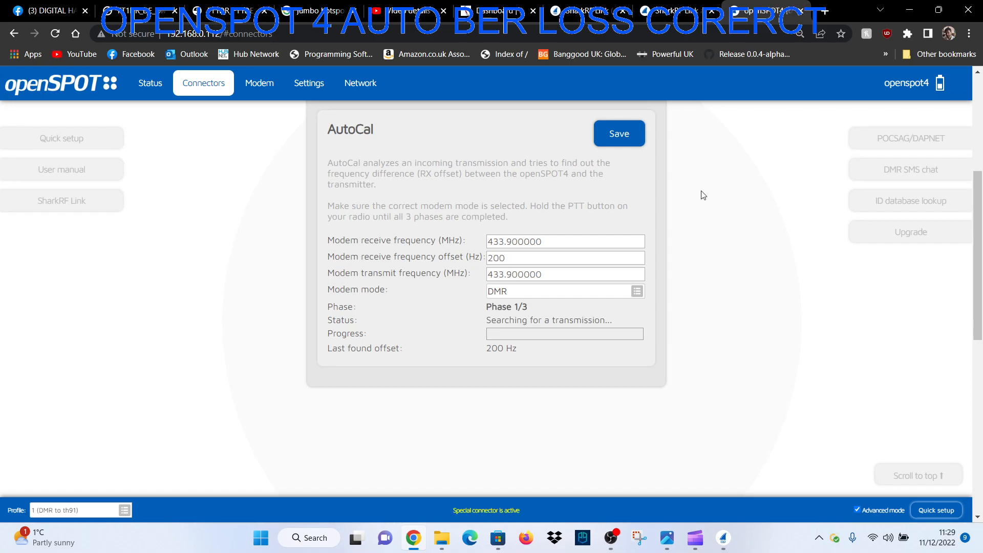
pyautogui.click(619, 133)
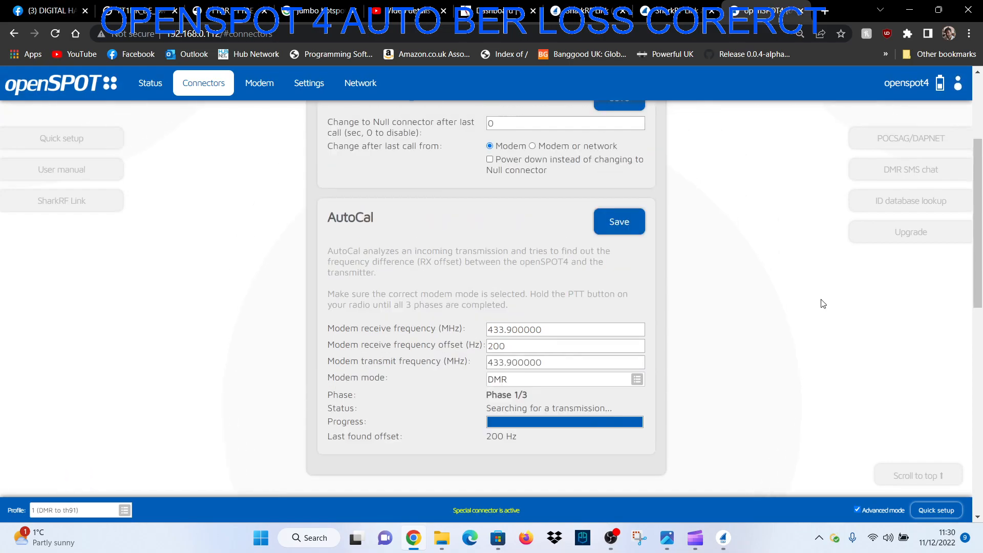
pyautogui.scroll(3)
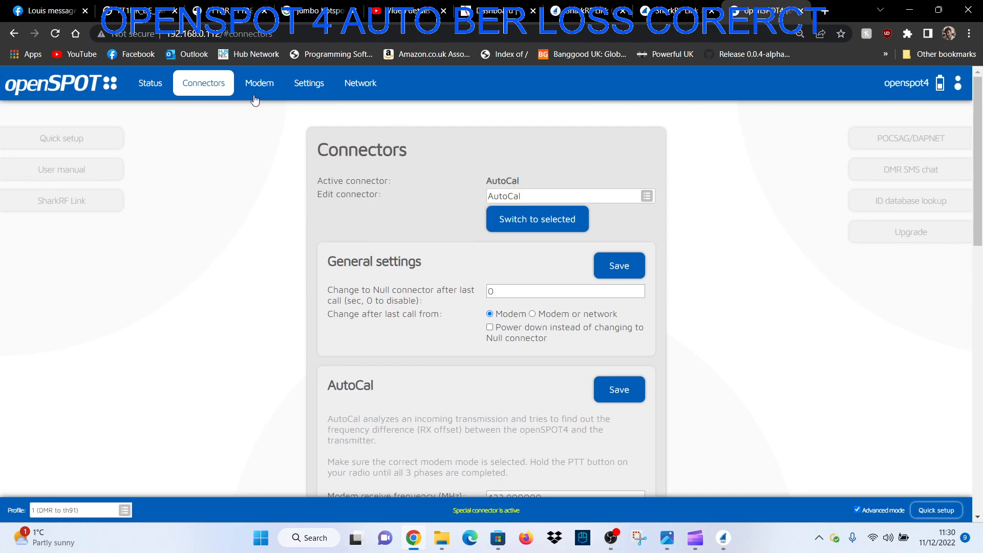
# Step: Run quick setup for DMR on BrandMeister, linking talkgroup 91 World-wide
pyautogui.click(150, 83)
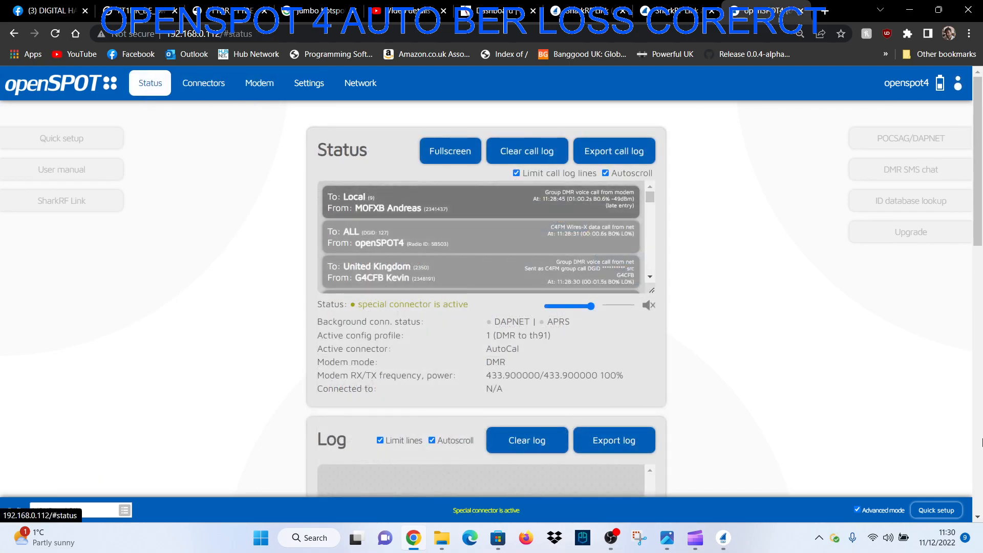
pyautogui.click(935, 510)
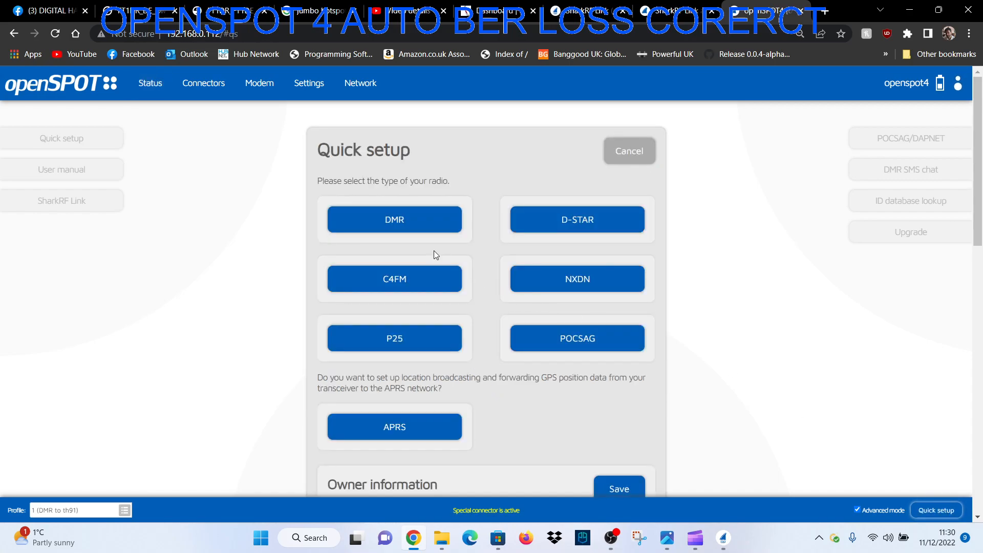
pyautogui.click(394, 220)
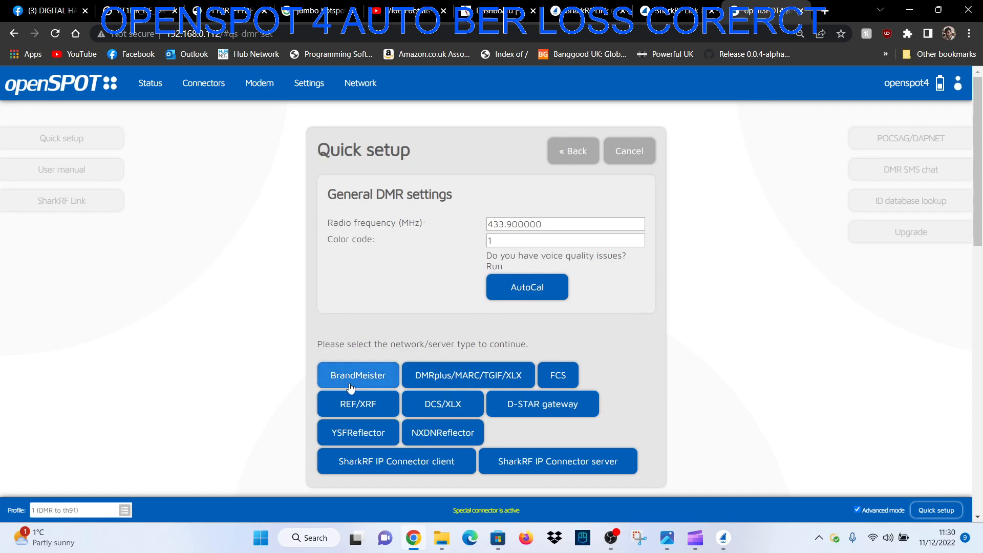
pyautogui.click(358, 375)
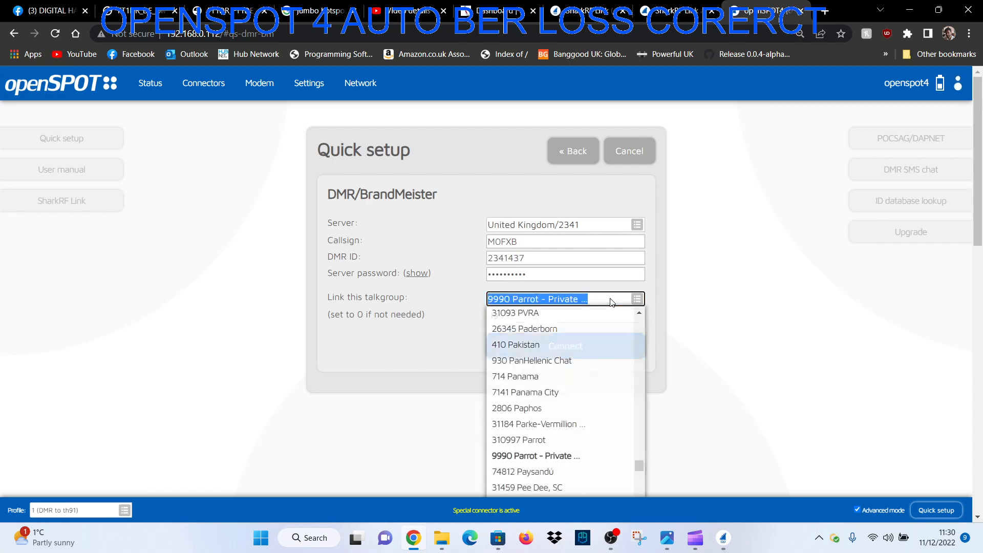
pyautogui.write('WOR')
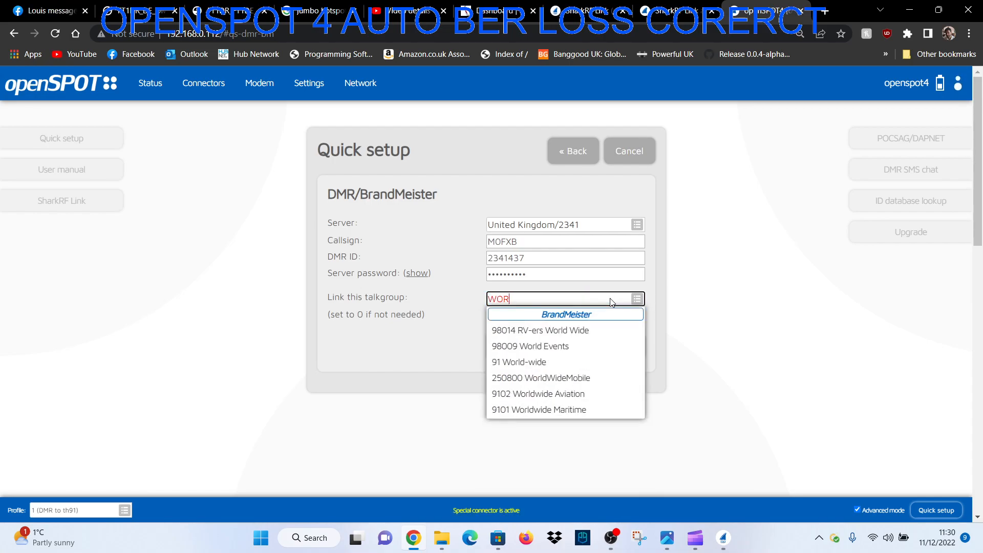
pyautogui.write('L')
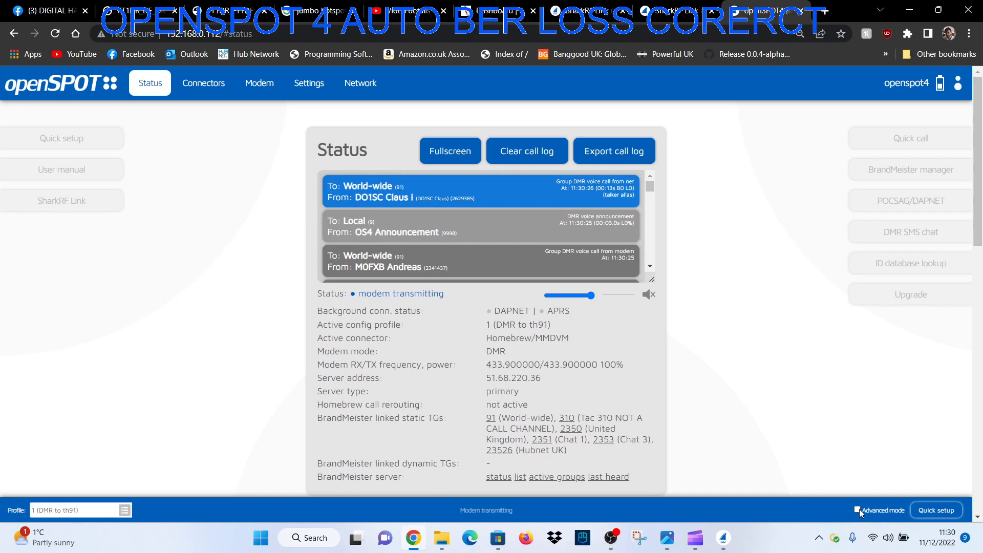
# Step: Review the Network status page and return to the general device Settings
pyautogui.scroll(-3)
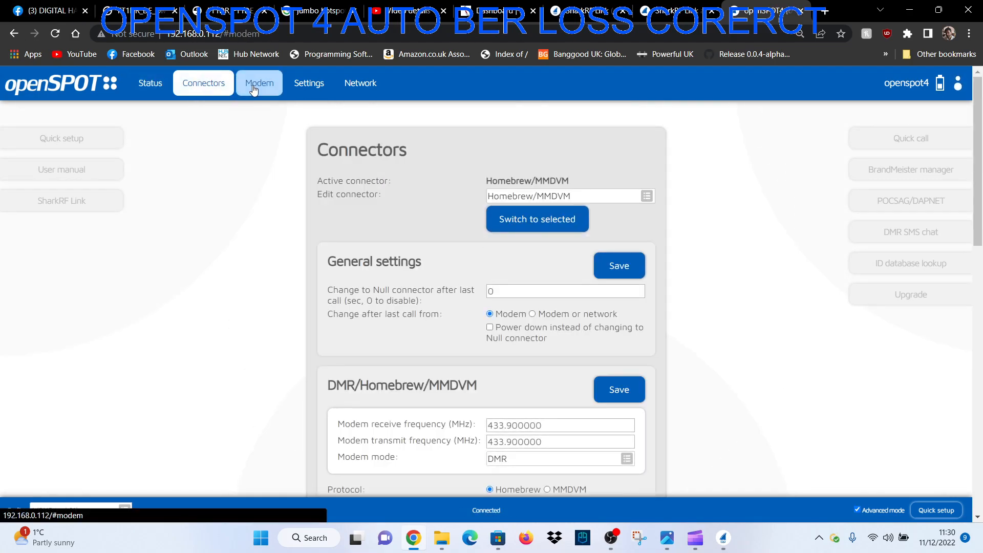
pyautogui.click(308, 83)
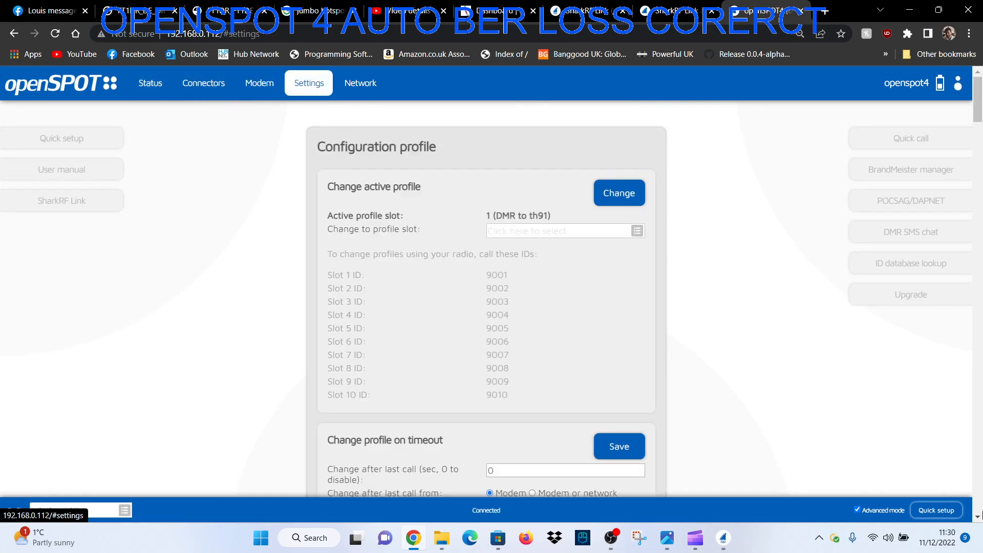
pyautogui.click(360, 83)
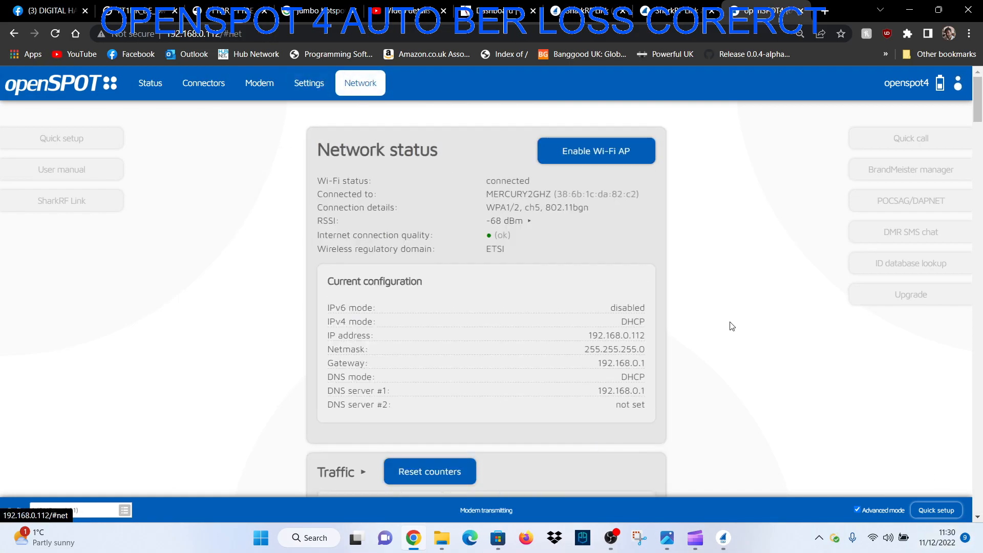
pyautogui.click(308, 83)
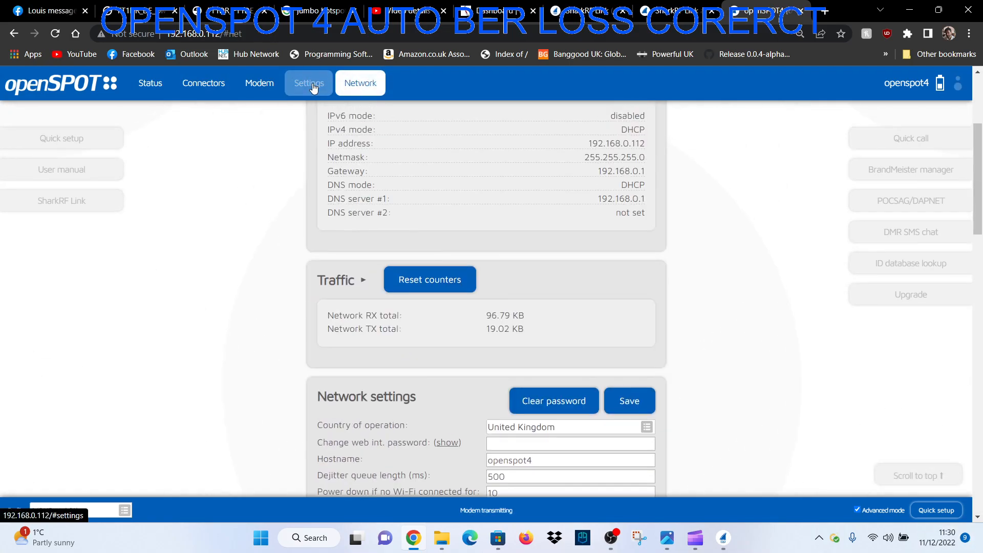
pyautogui.click(308, 83)
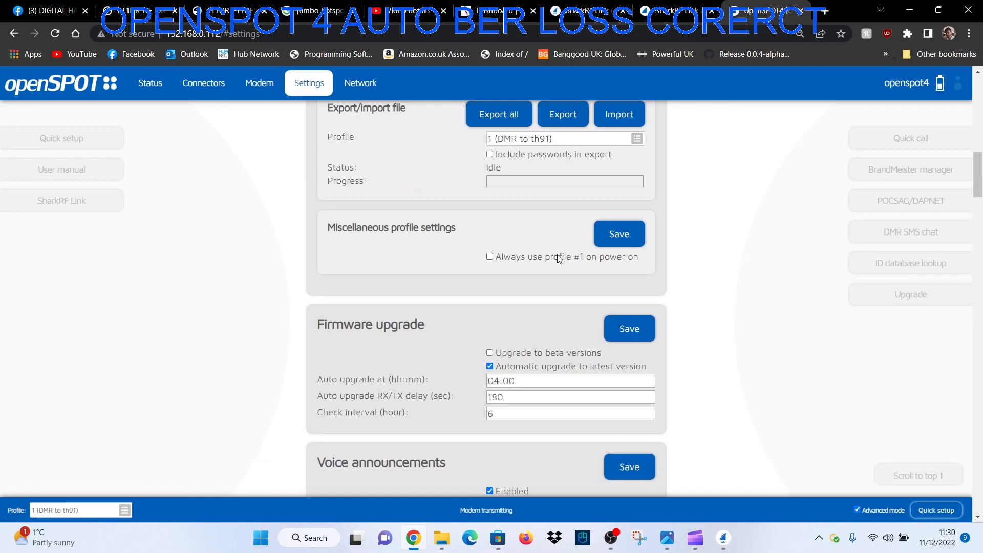